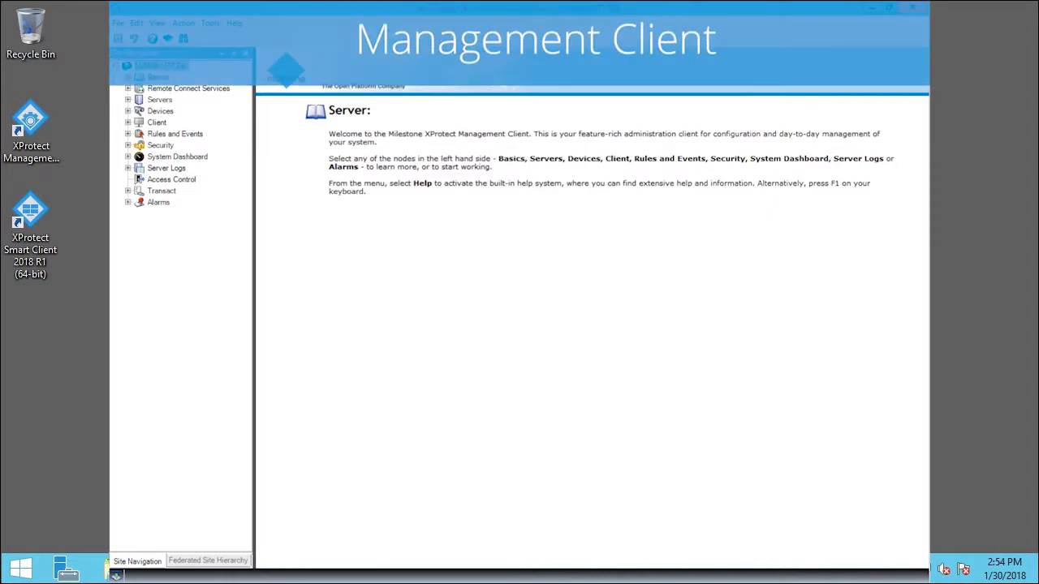
pyautogui.moveTo(680, 369)
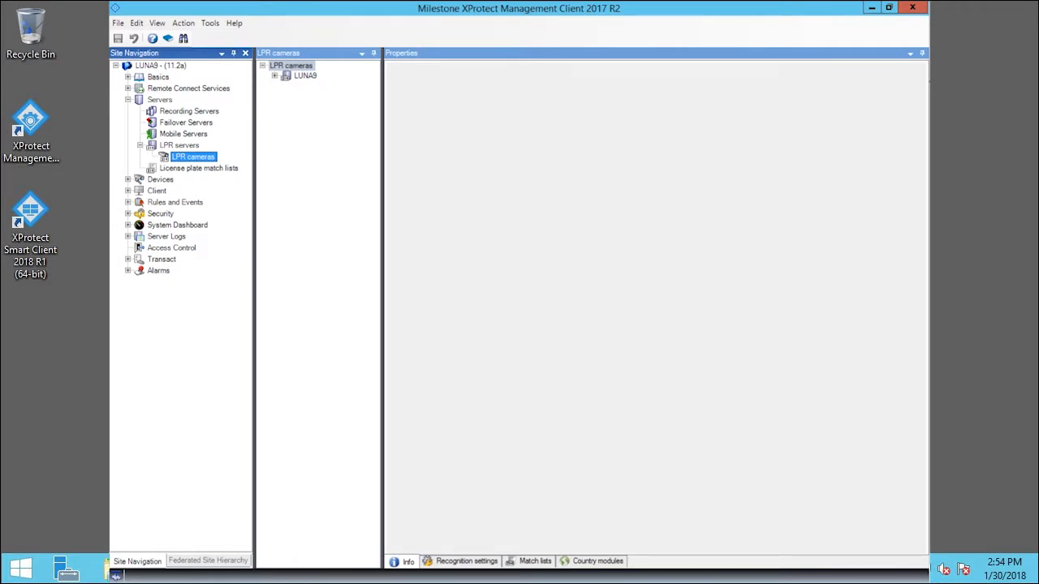
pyautogui.moveTo(146, 156)
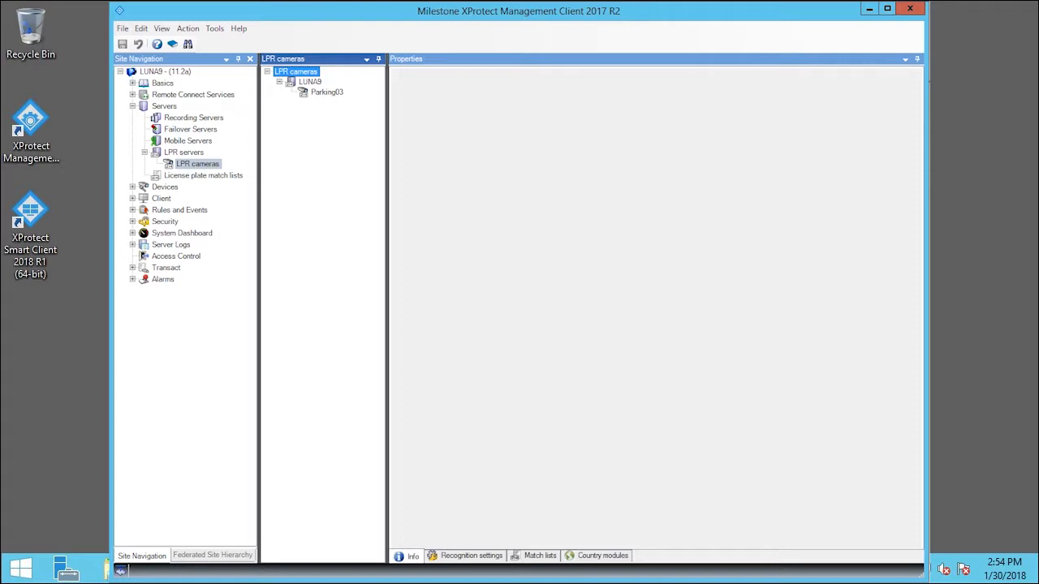
pyautogui.moveTo(333, 98)
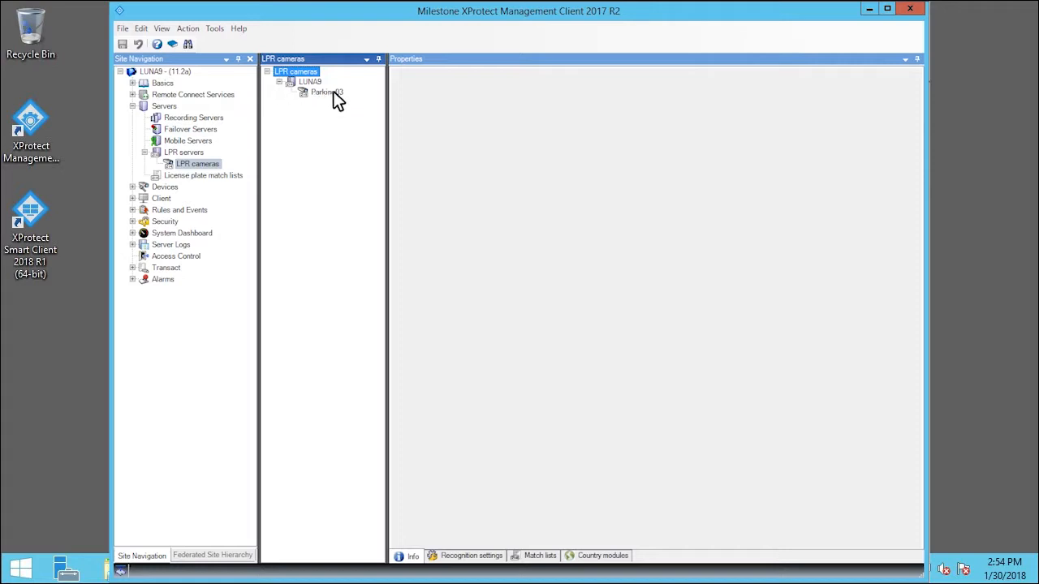
# - Select the Parking03 LPR camera under the LUNA8 server to show its properties
pyautogui.click(318, 91)
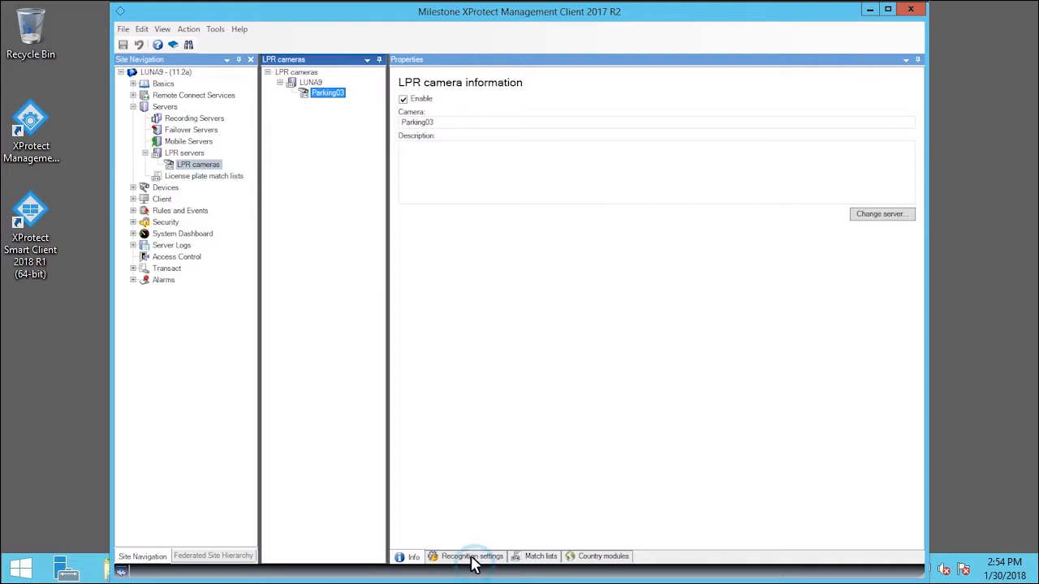
# - Show Parking03's recognition settings and its character height limits (3.5 % min, 8 % max)
pyautogui.click(474, 555)
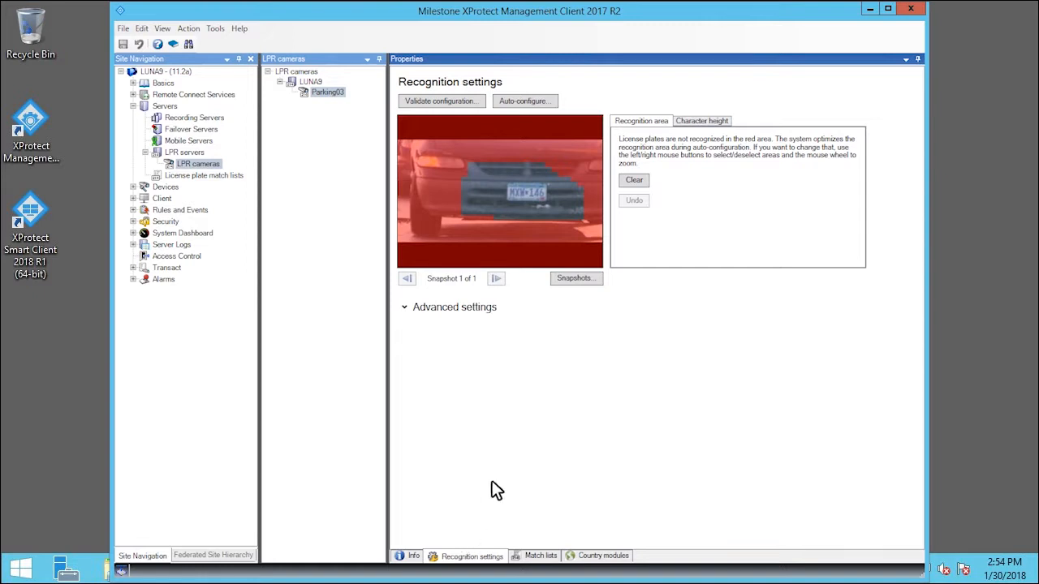
pyautogui.click(702, 120)
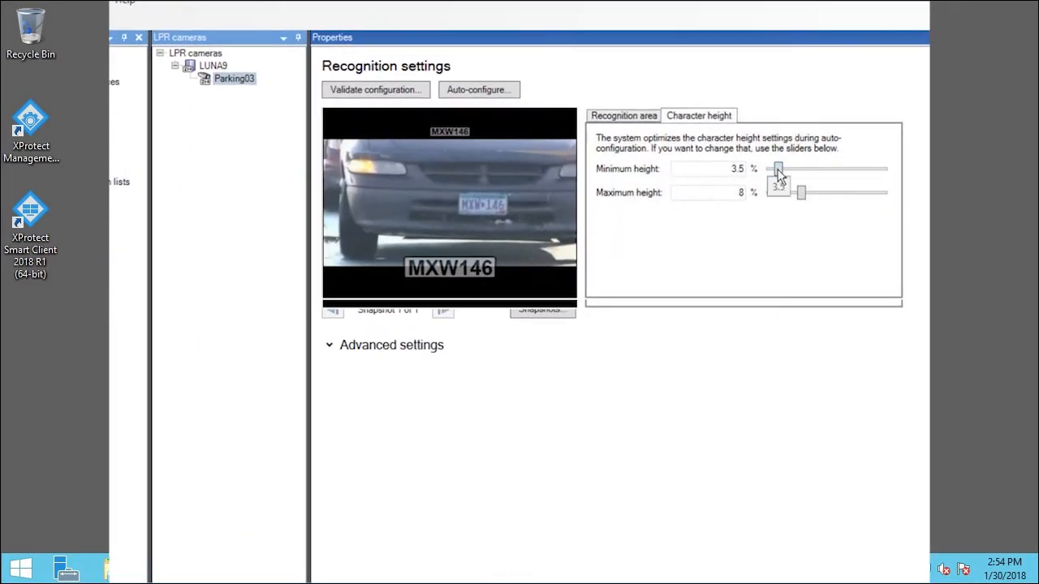
# - Adjust the height sliders so the minimum character height ends at 4.5 % with maximum kept at 8 %
pyautogui.moveTo(776, 169); pyautogui.dragTo(782, 169)
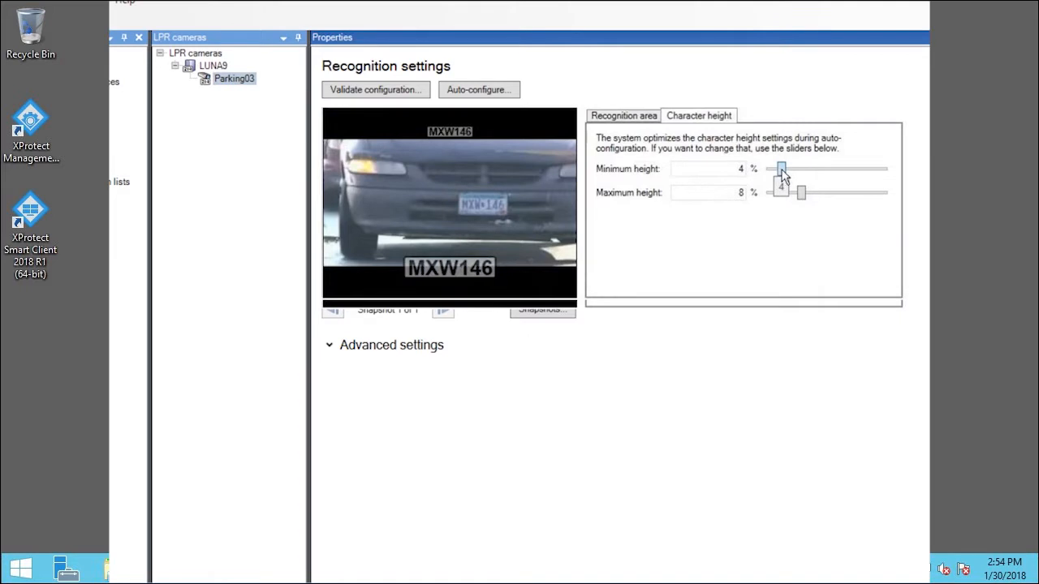
pyautogui.moveTo(781, 169); pyautogui.dragTo(792, 169)
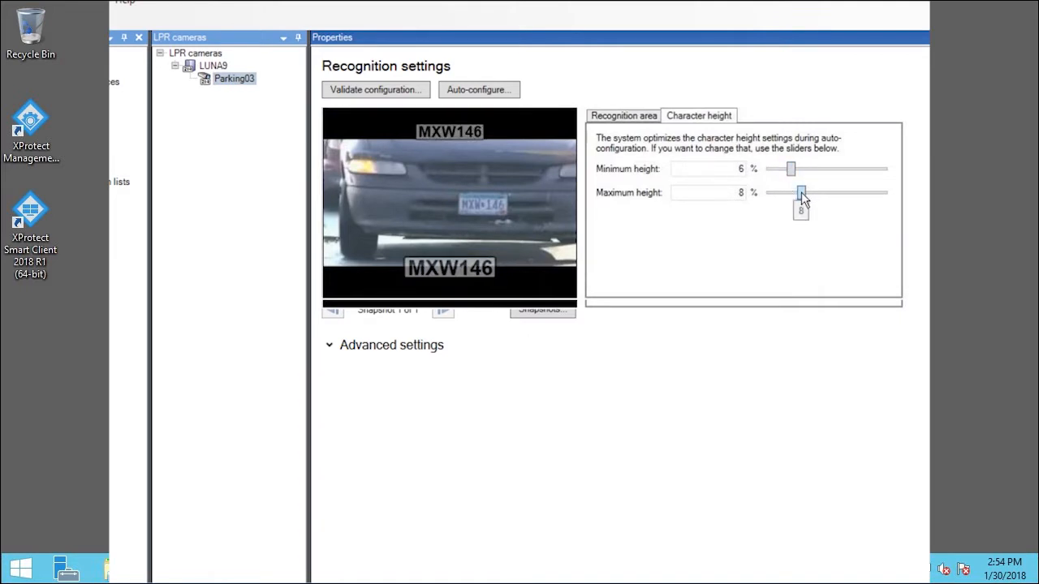
pyautogui.moveTo(802, 192); pyautogui.dragTo(791, 192)
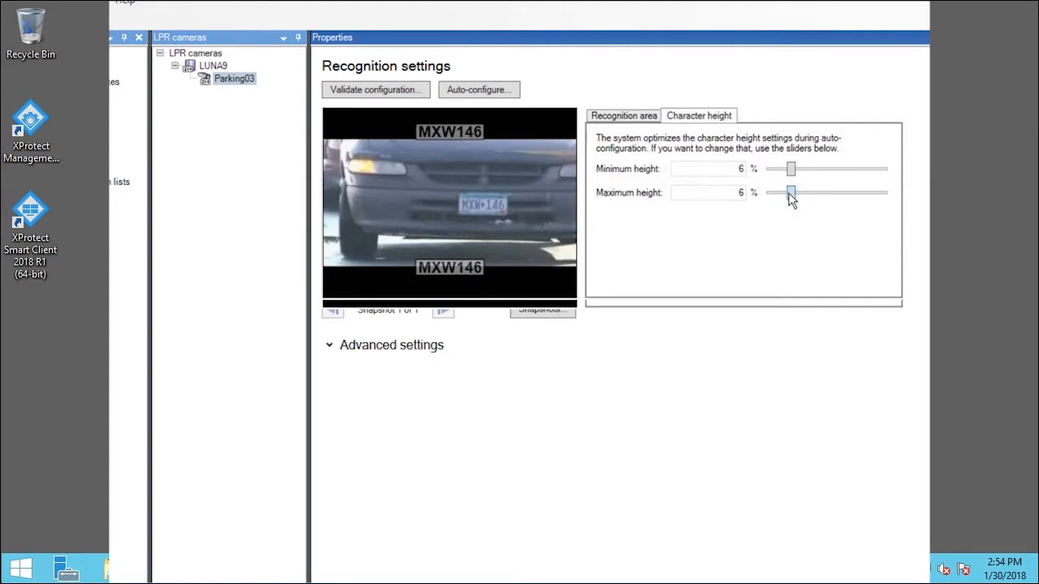
pyautogui.moveTo(793, 192); pyautogui.dragTo(802, 192)
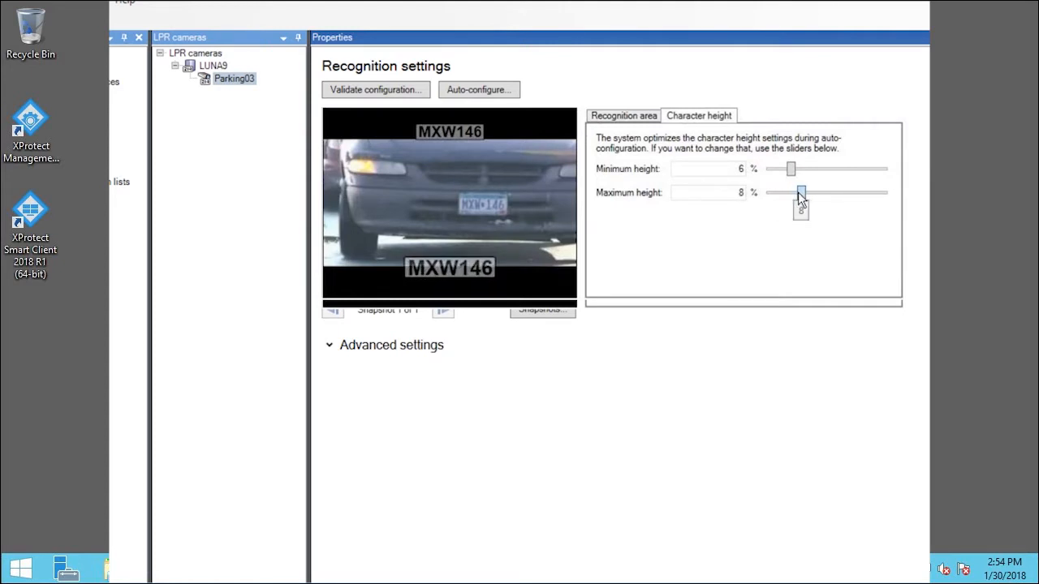
pyautogui.moveTo(793, 167); pyautogui.dragTo(785, 168)
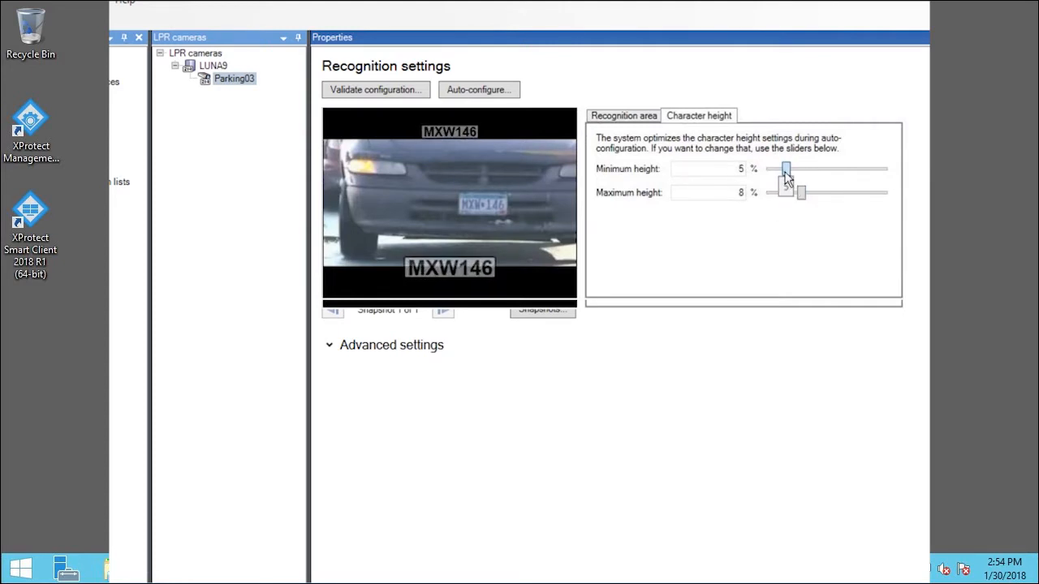
pyautogui.moveTo(786, 169); pyautogui.dragTo(783, 168)
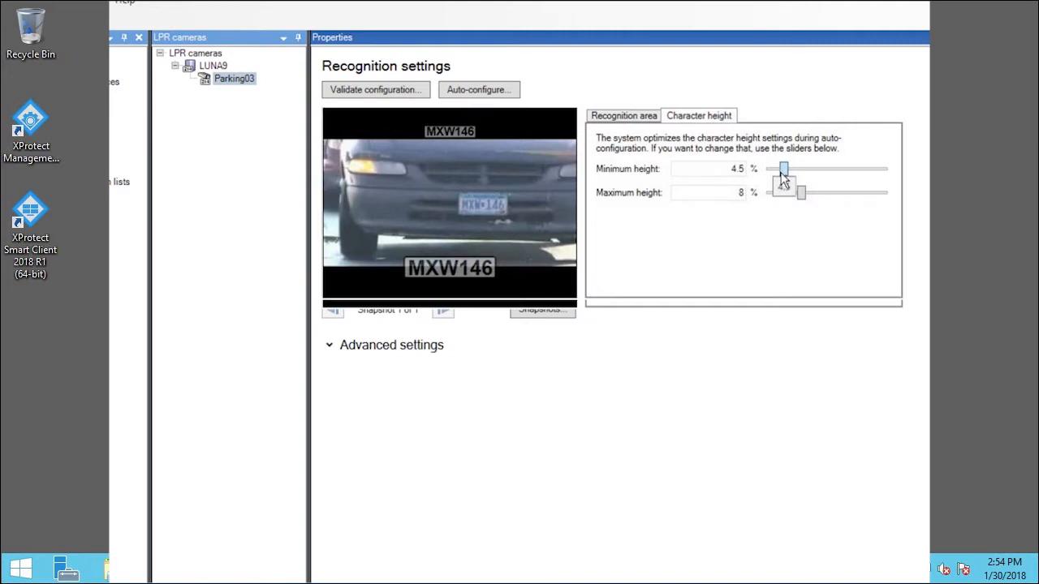
pyautogui.moveTo(782, 169); pyautogui.dragTo(780, 169)
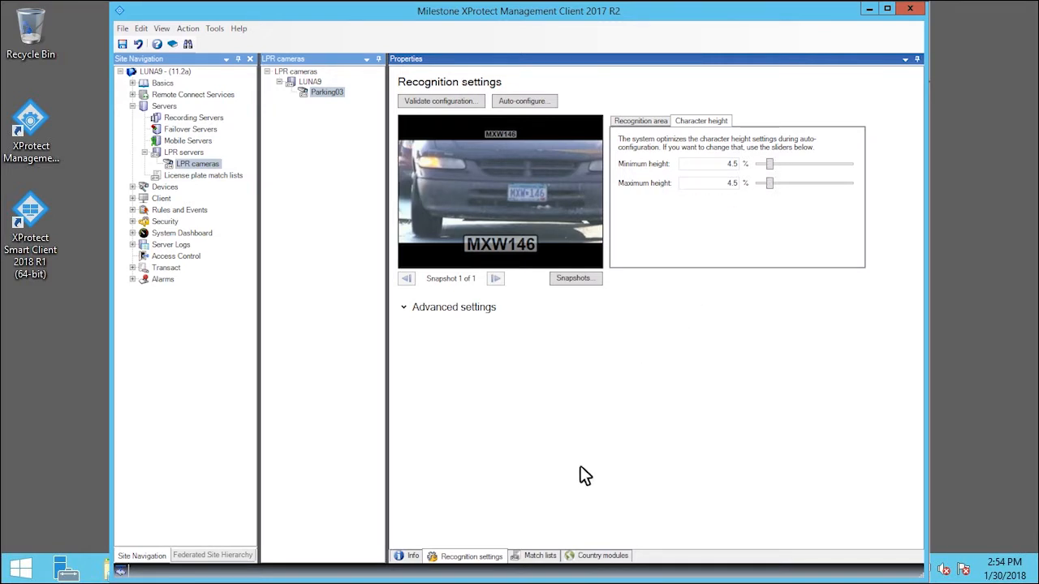
# - Show Parking03's license plate match lists, with Employees selected
pyautogui.click(539, 555)
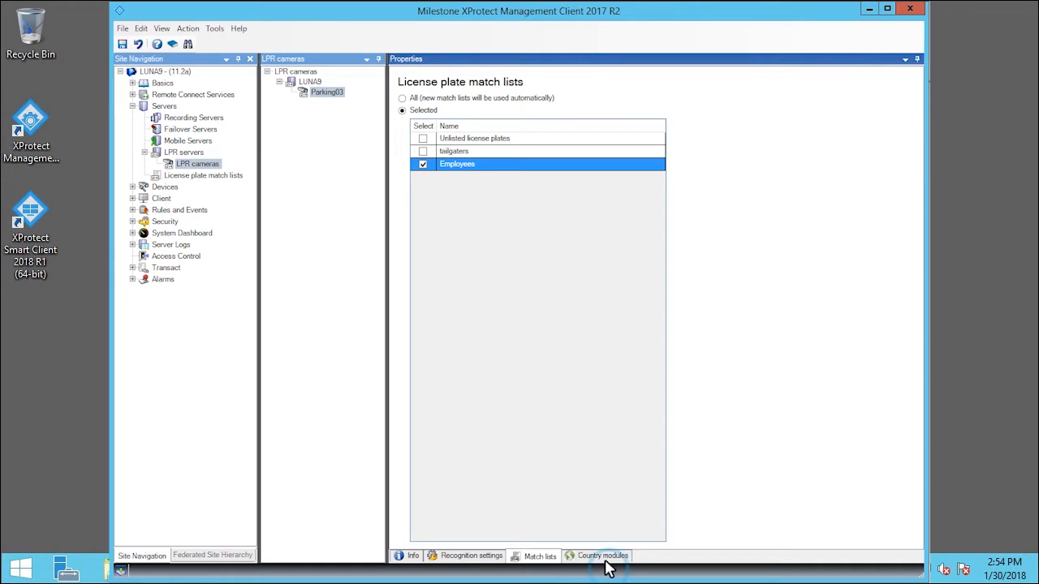
# - Enable the USA - Minnesota country module for Parking03 alongside USA
pyautogui.click(601, 557)
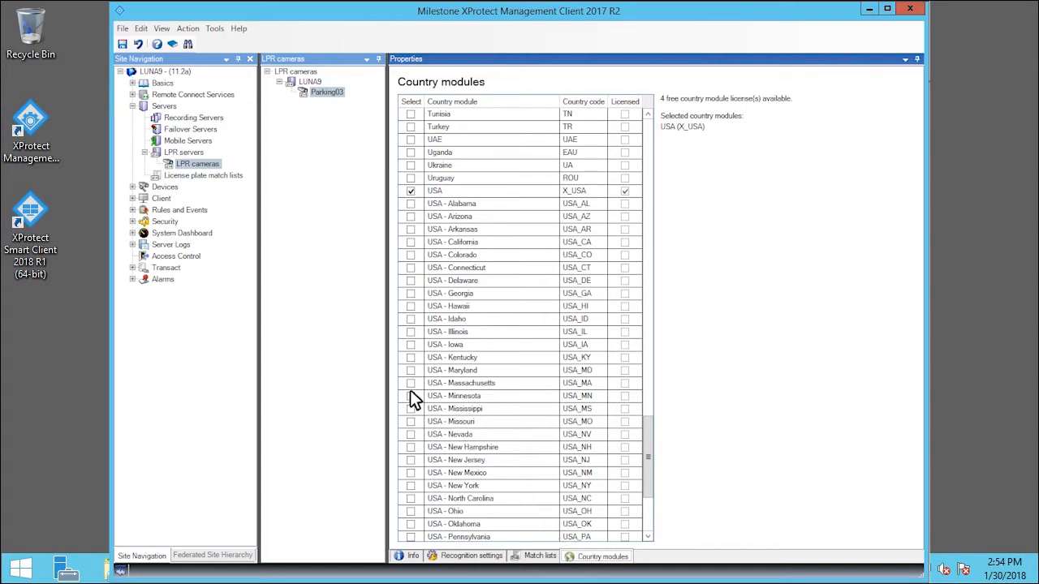
pyautogui.click(409, 396)
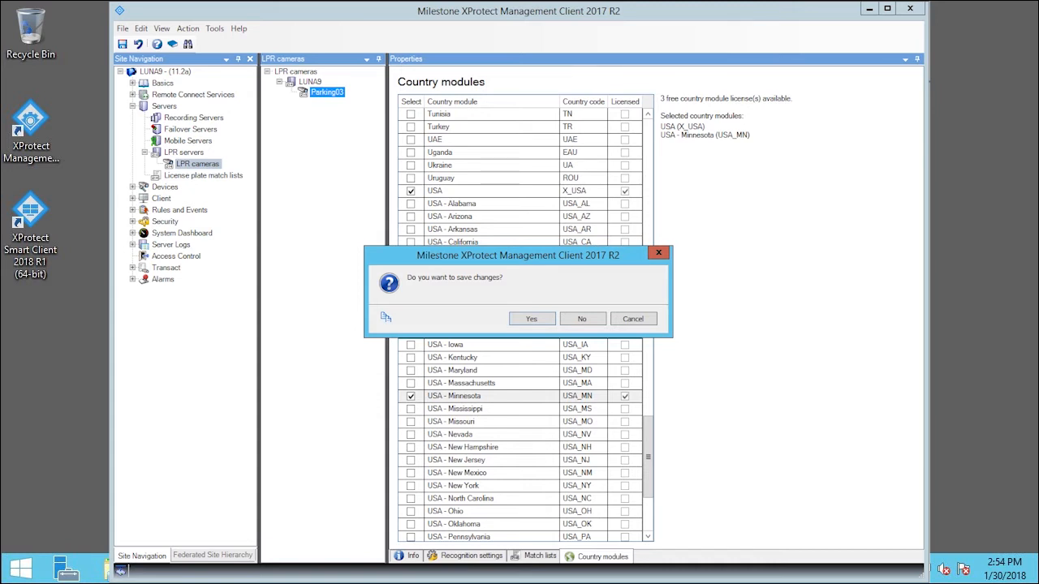
pyautogui.moveTo(511, 340)
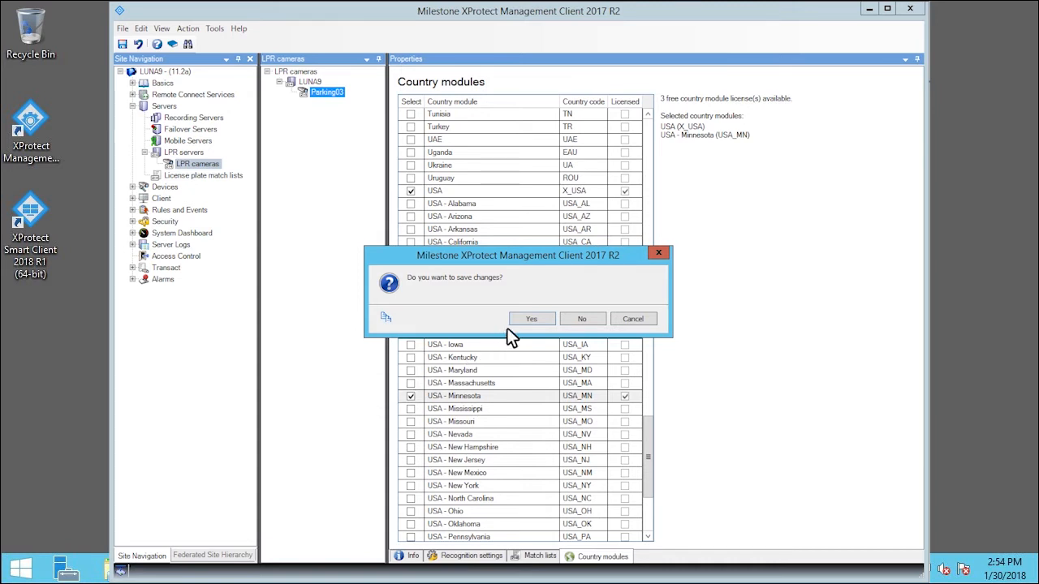
# - Confirm saving Parking03's changes in the save-changes prompt
pyautogui.click(532, 318)
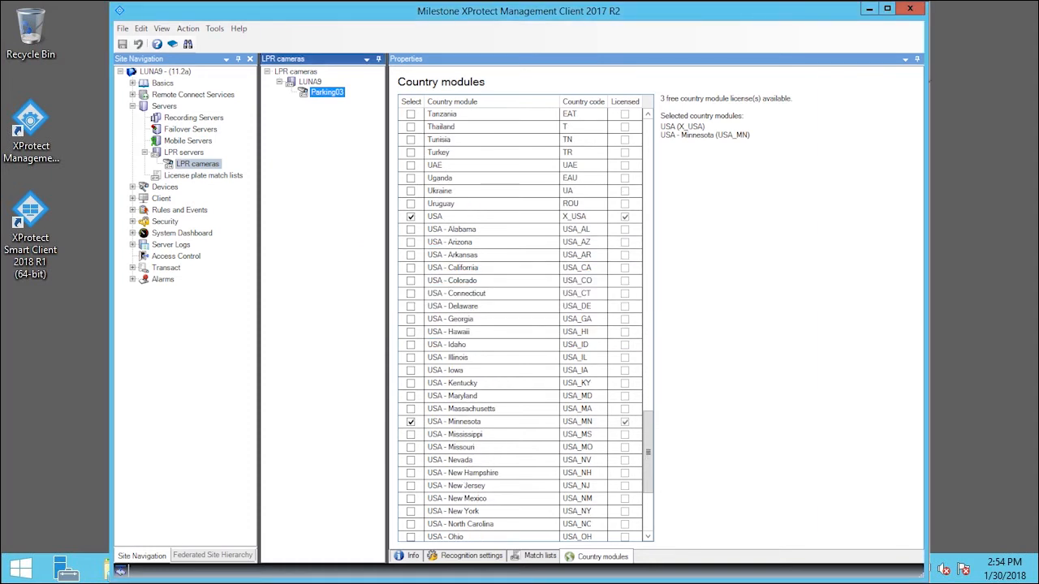